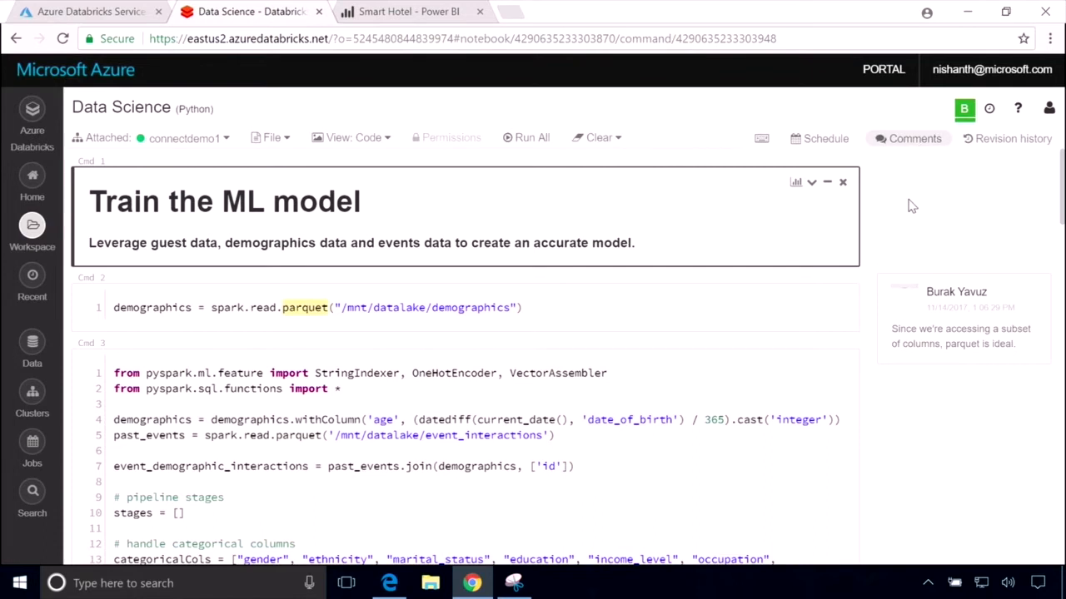
mouse_move(886, 226)
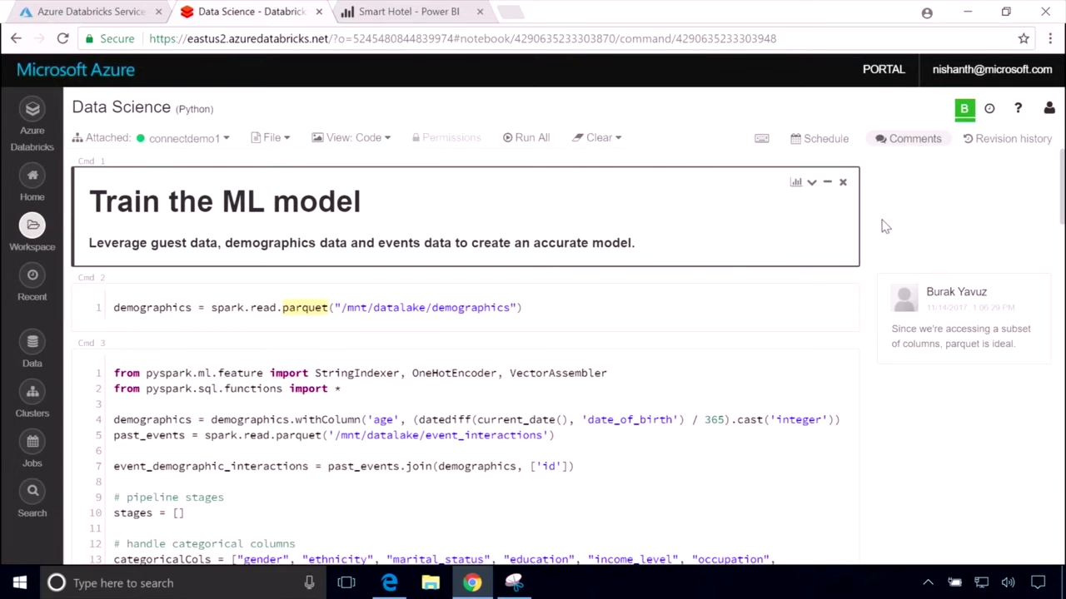
click(291, 307)
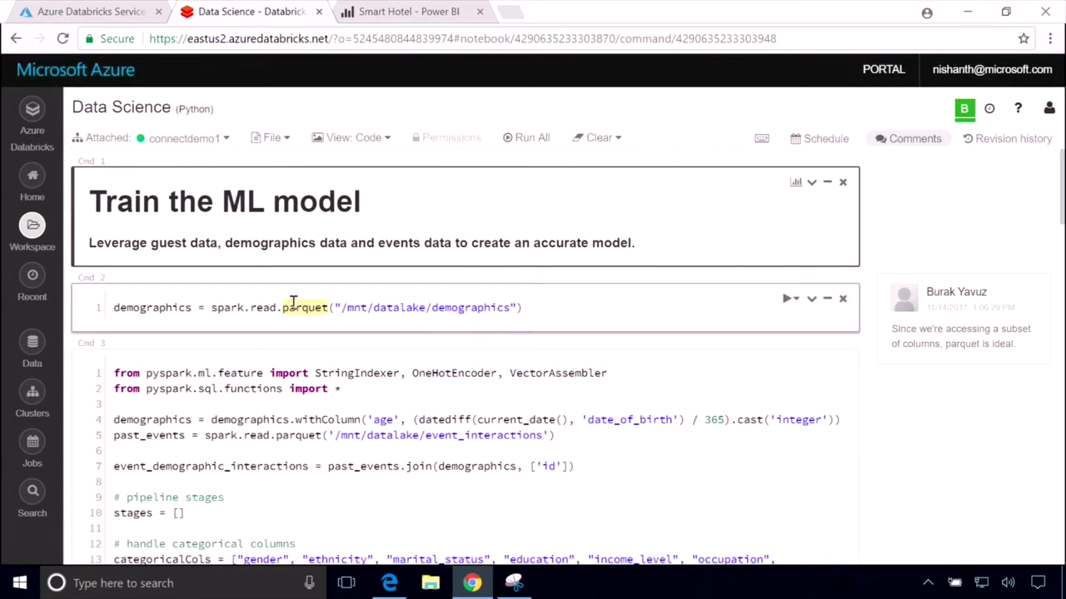
mouse_move(296, 313)
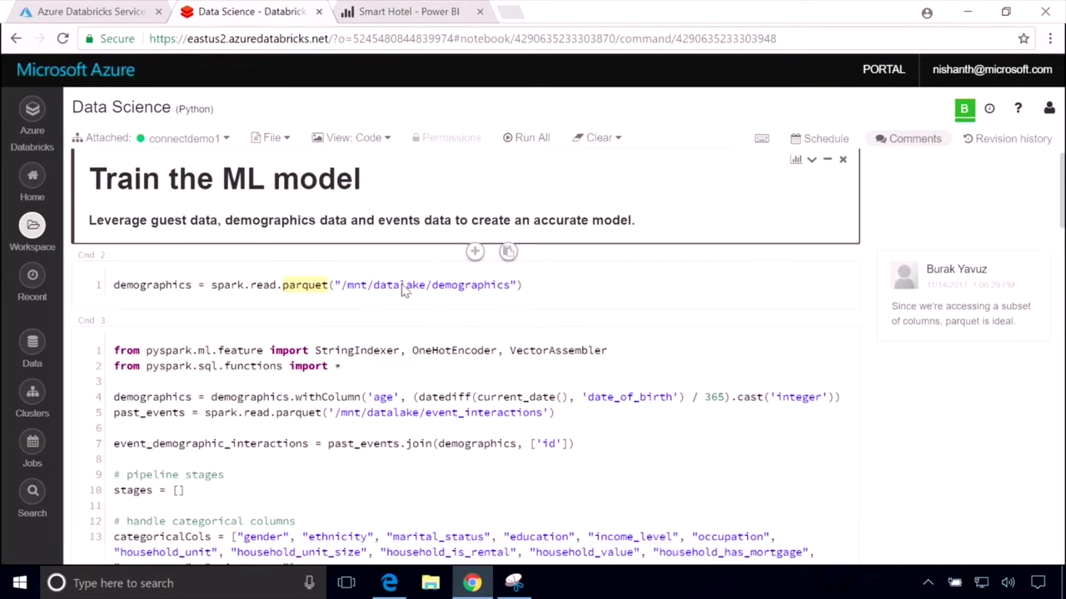
scroll(down, 3)
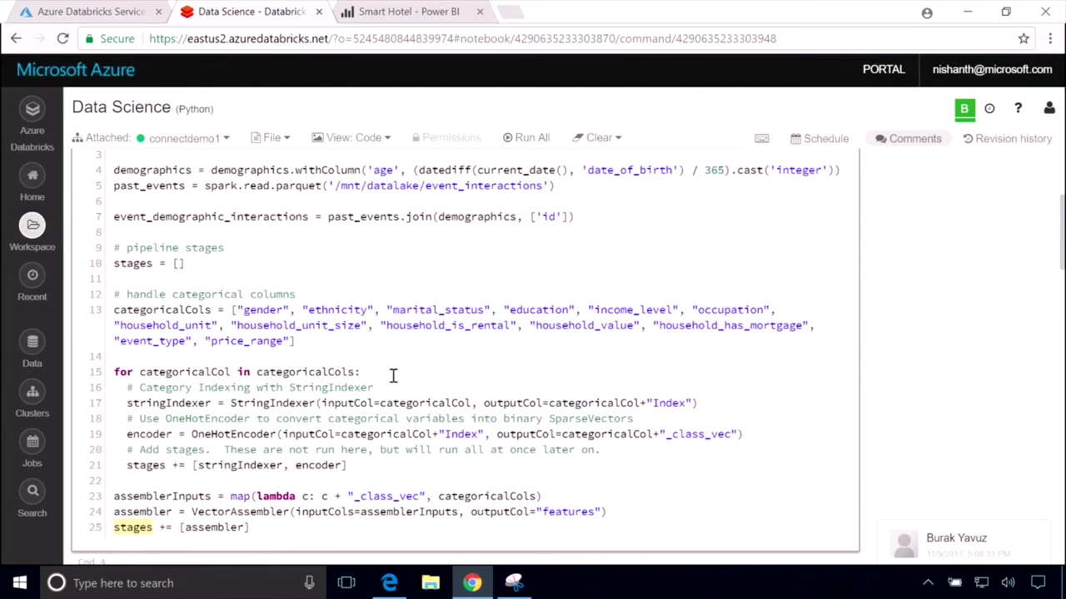
scroll(down, 3)
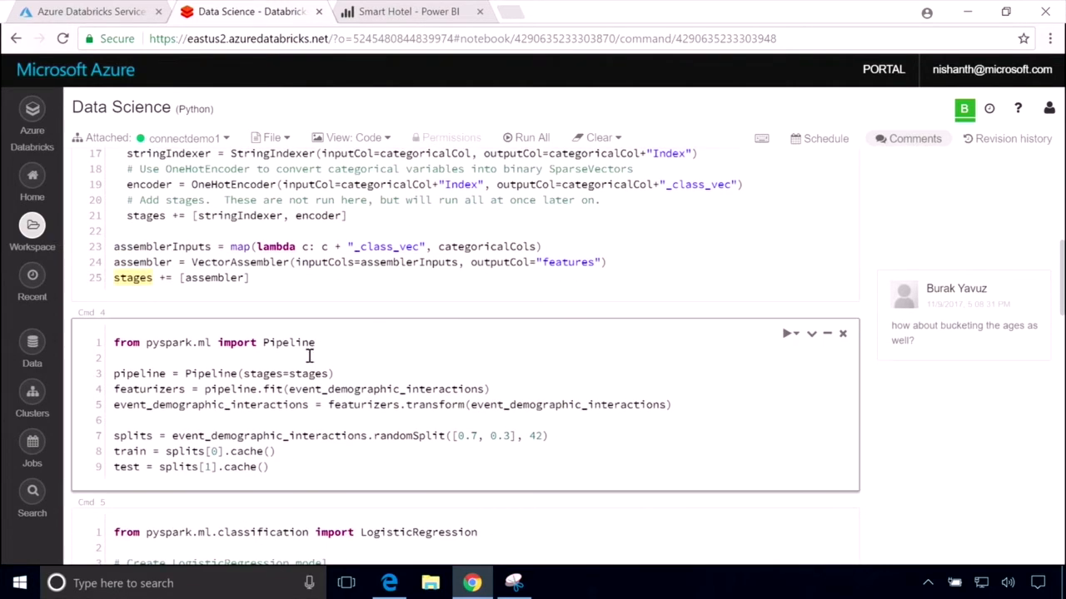
scroll(down, 3)
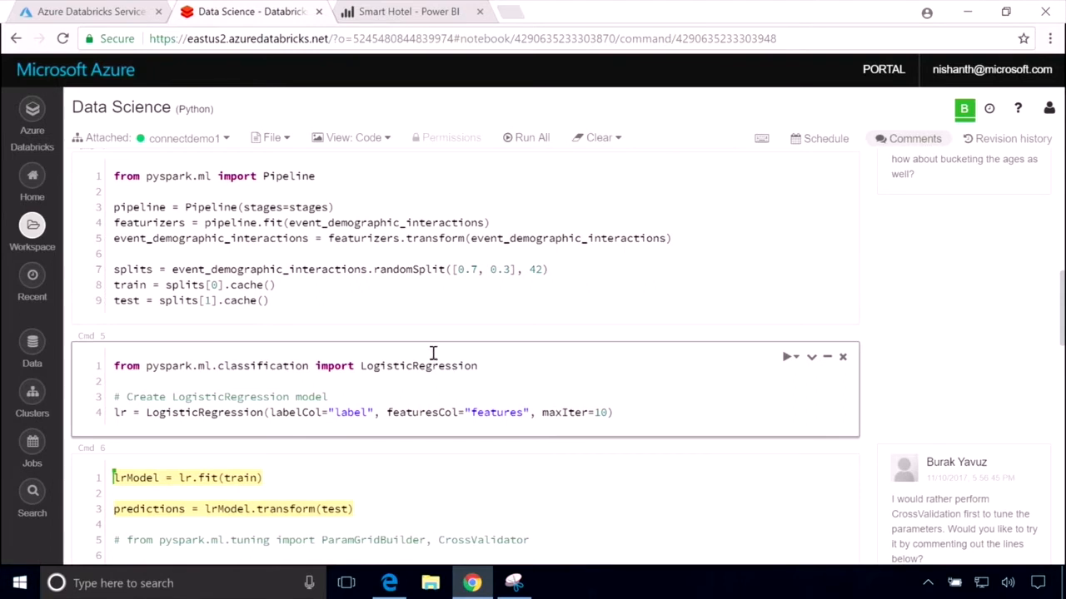
scroll(down, 3)
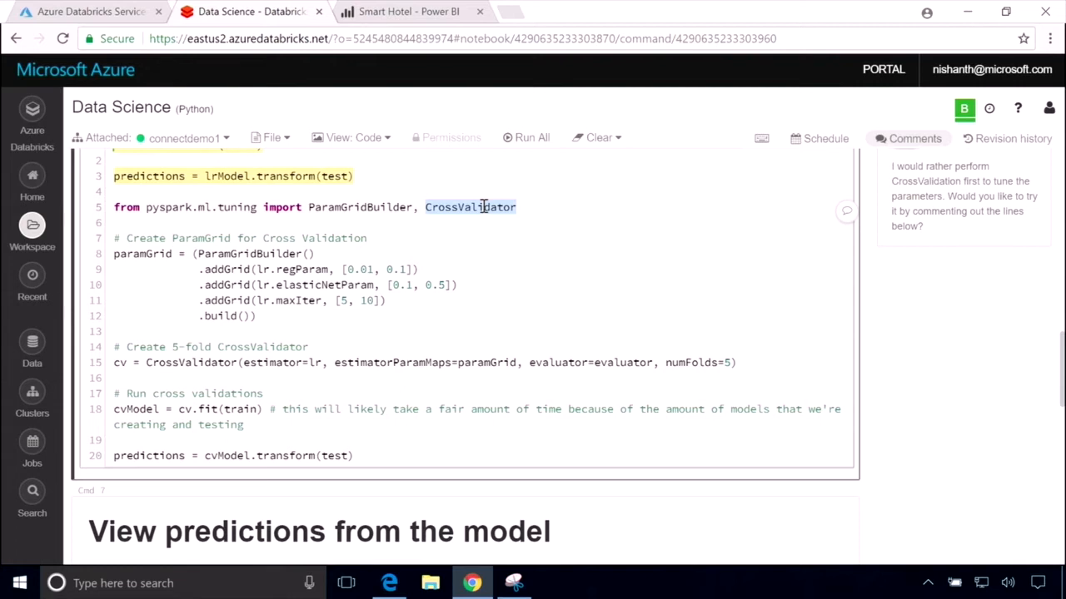
mouse_move(510, 170)
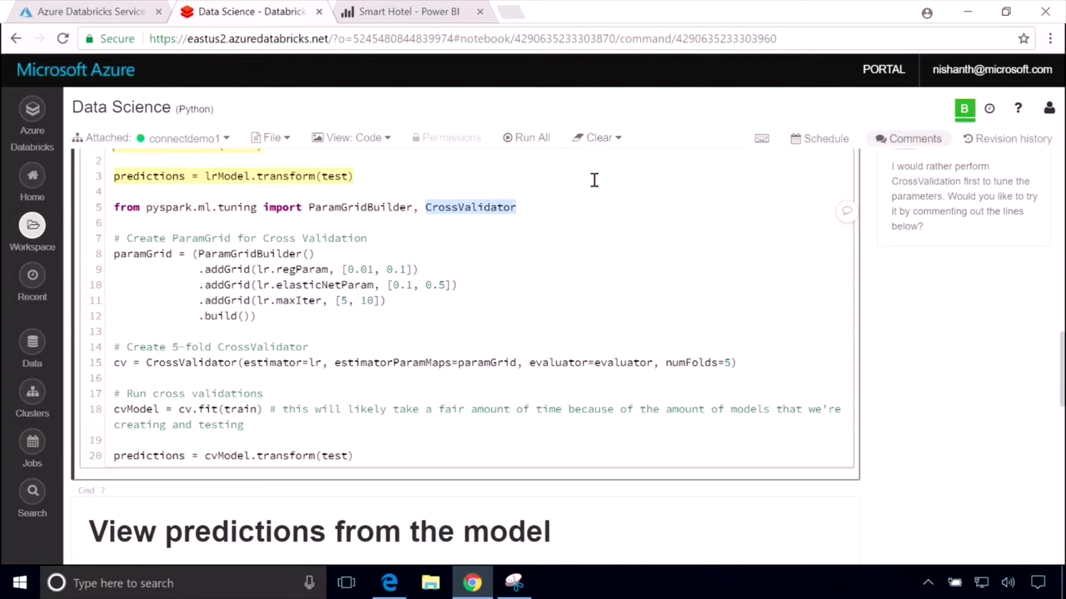
mouse_move(639, 230)
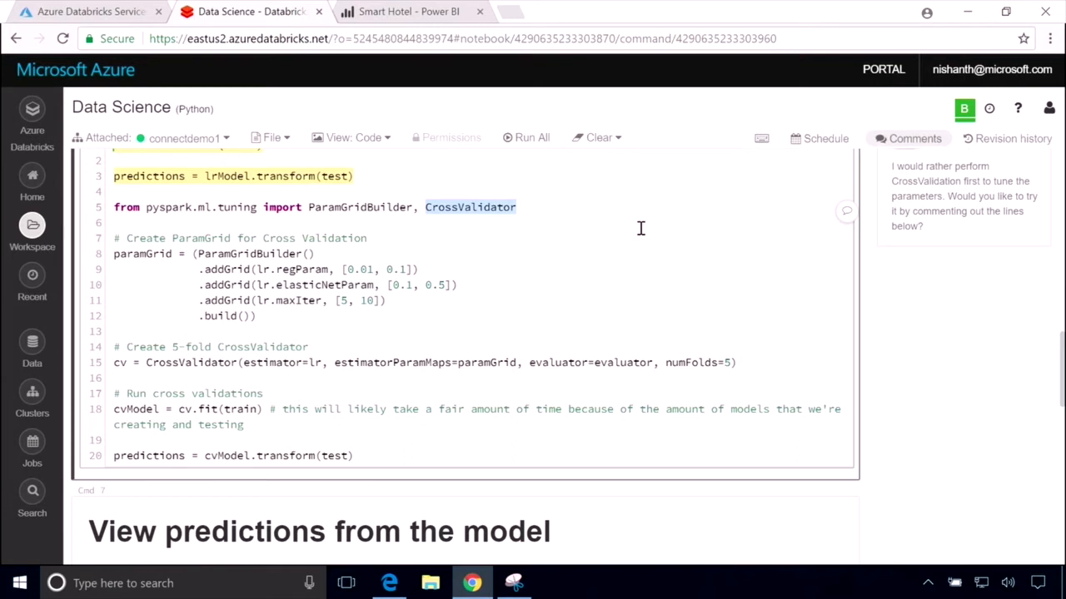
scroll(down, 3)
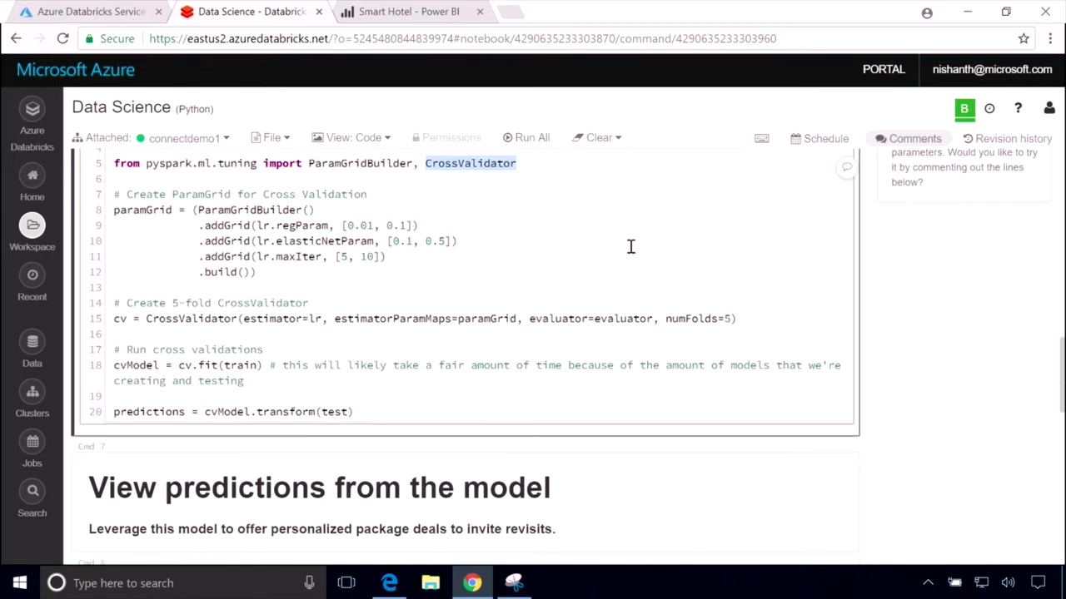
scroll(down, 3)
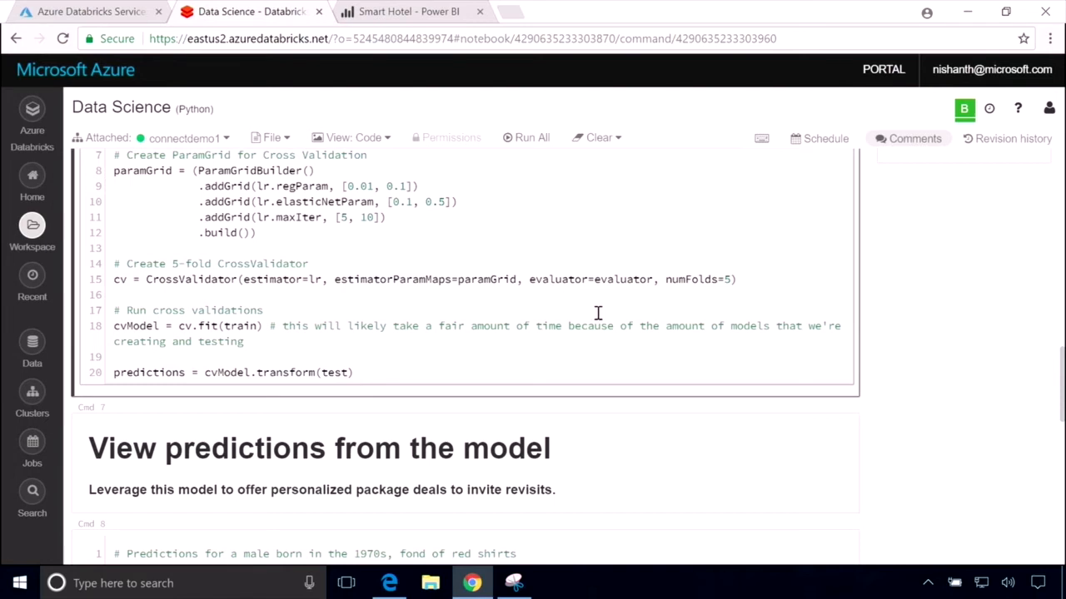
scroll(down, 3)
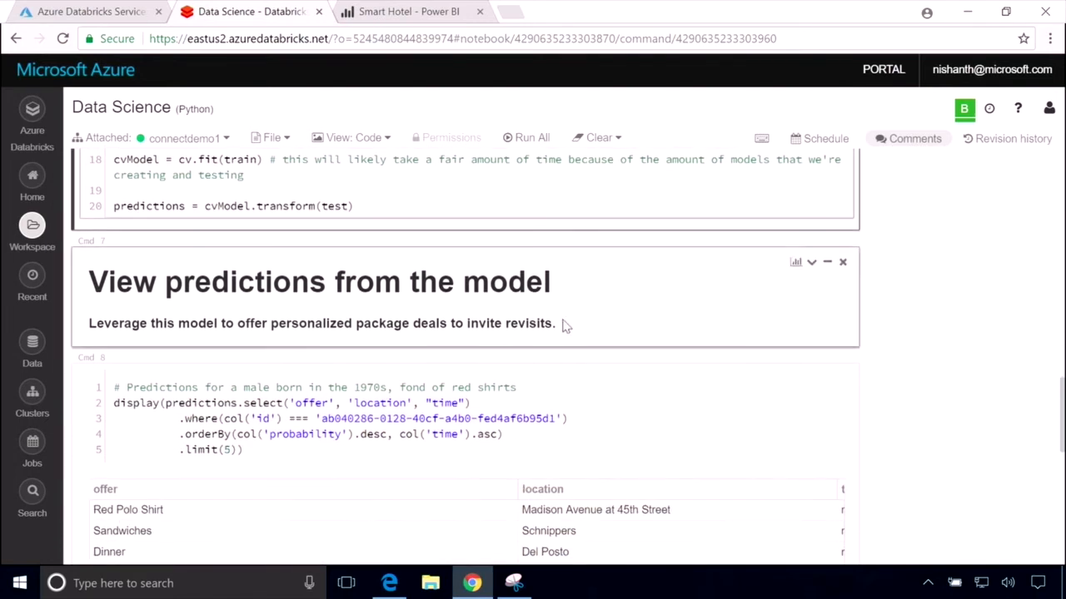
scroll(down, 3)
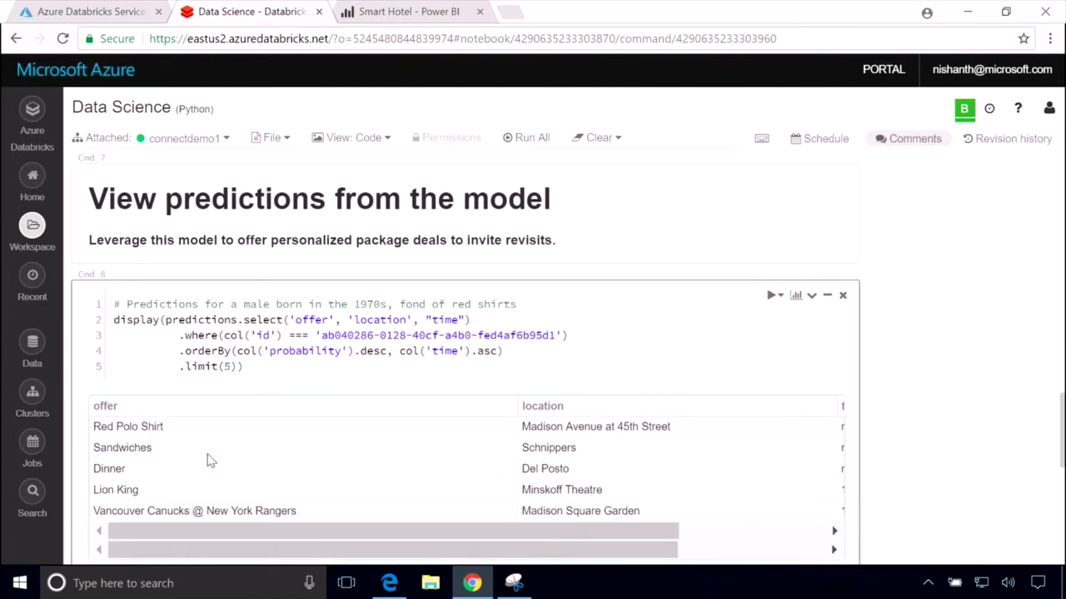
mouse_move(236, 443)
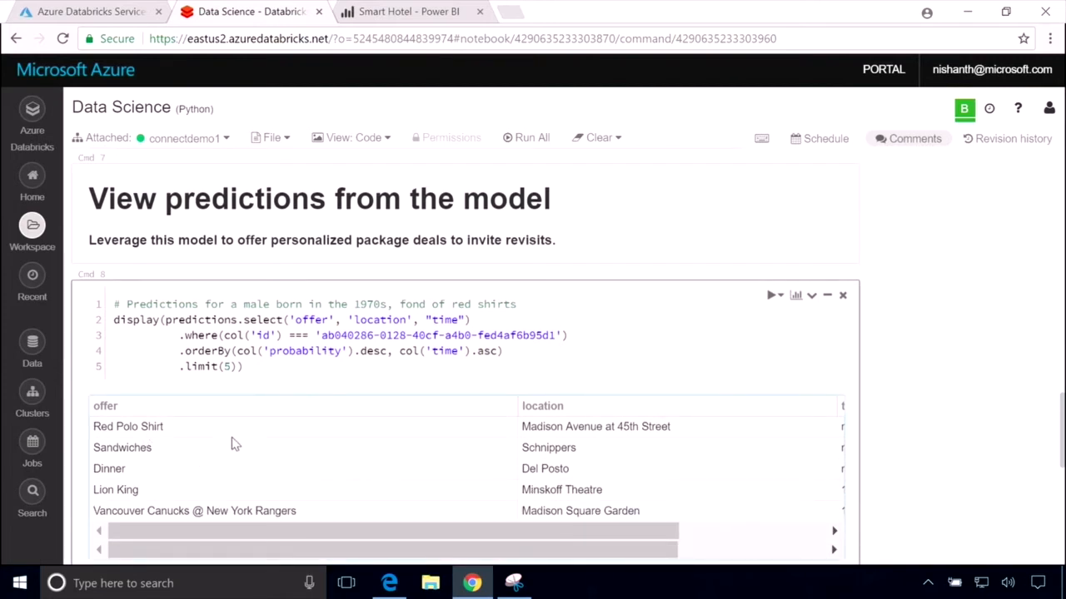
scroll(down, 3)
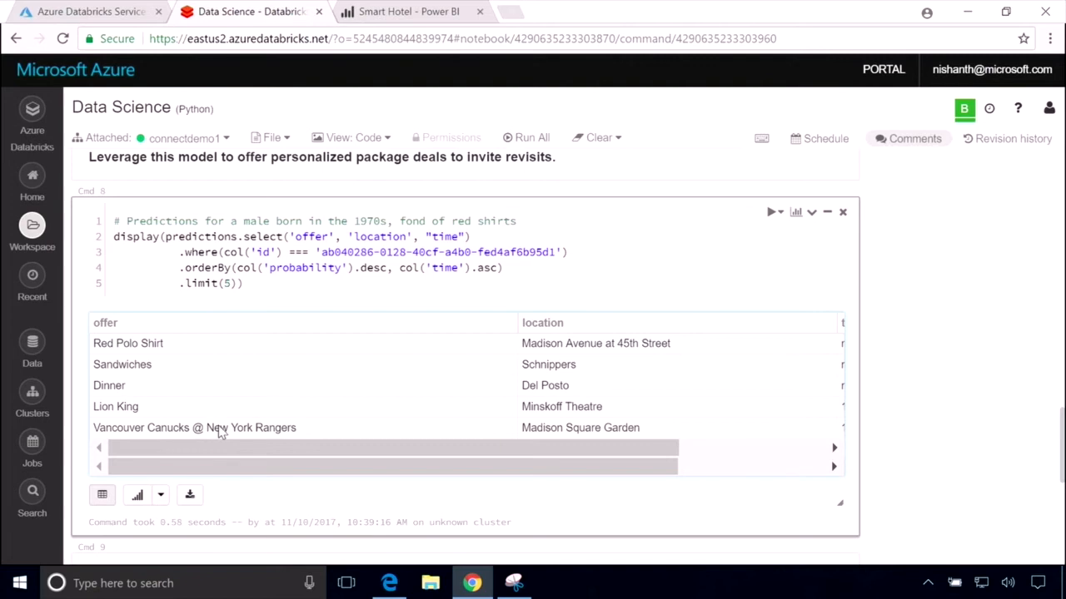
scroll(down, 3)
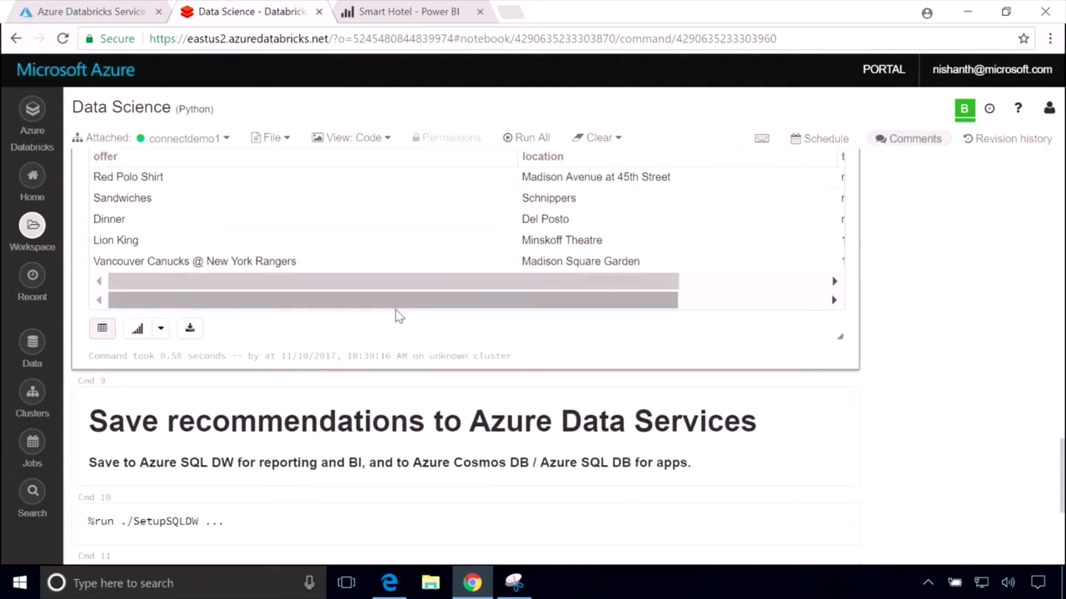
scroll(down, 3)
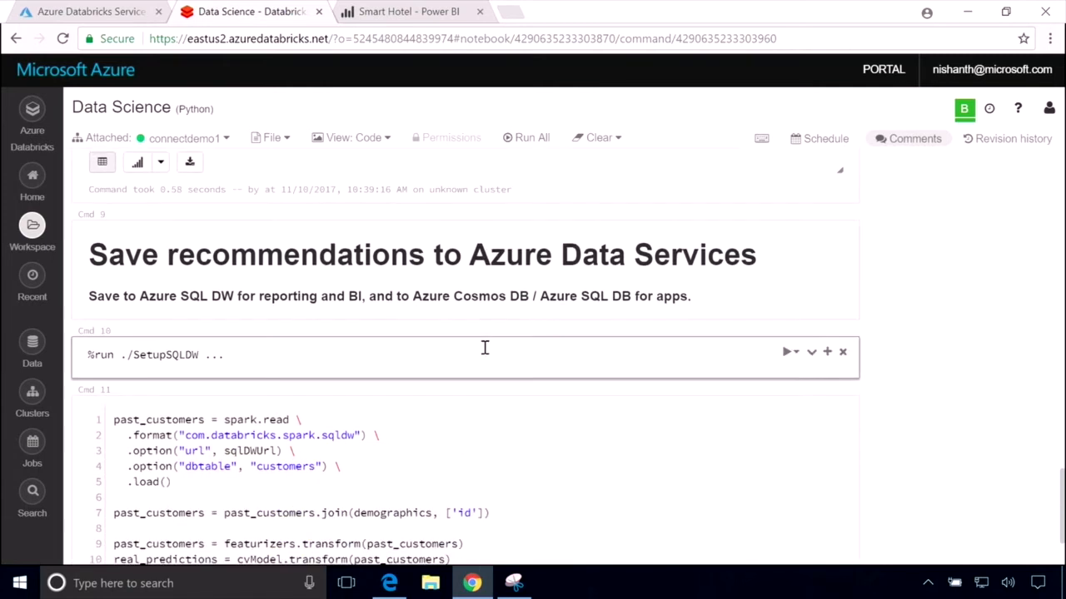
scroll(down, 3)
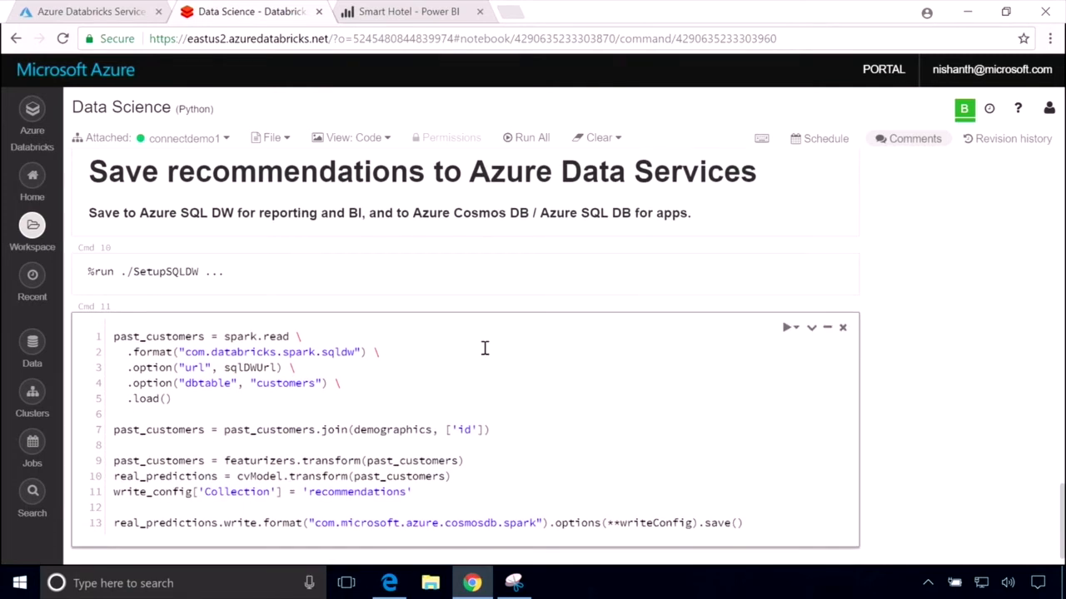